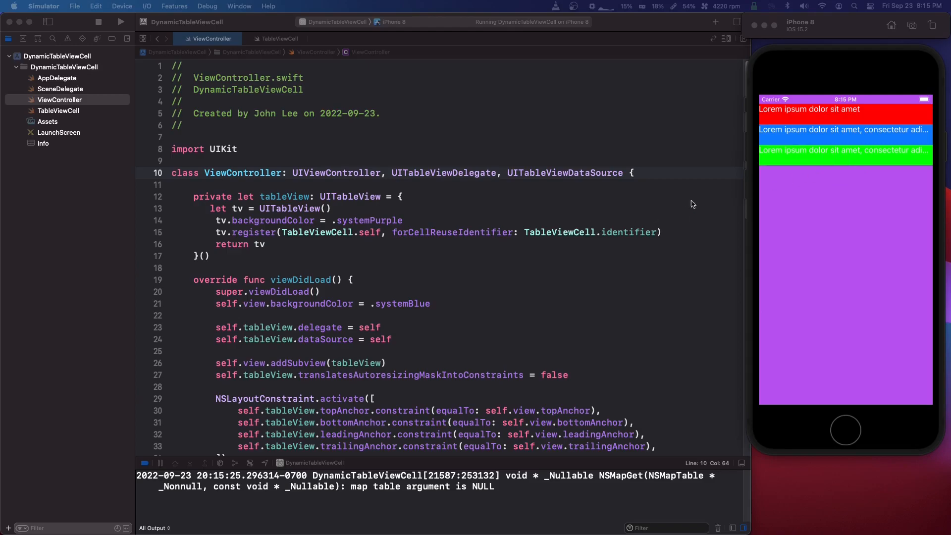
Step: Scroll the table and select the second and third rows' long lorem text
{"action": "scroll", "scroll_direction": "down", "scroll_amount": 3}
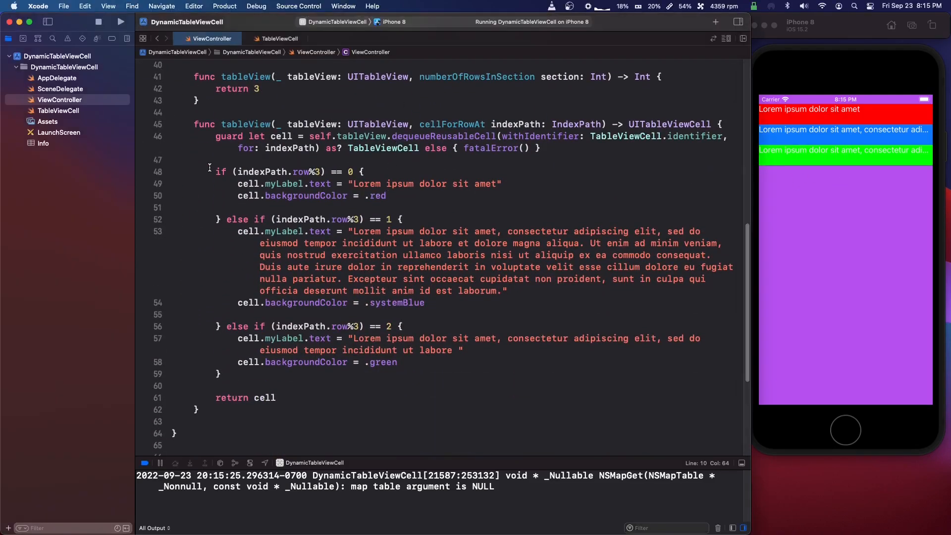
{"action": "left_click", "coordinate": [452, 255]}
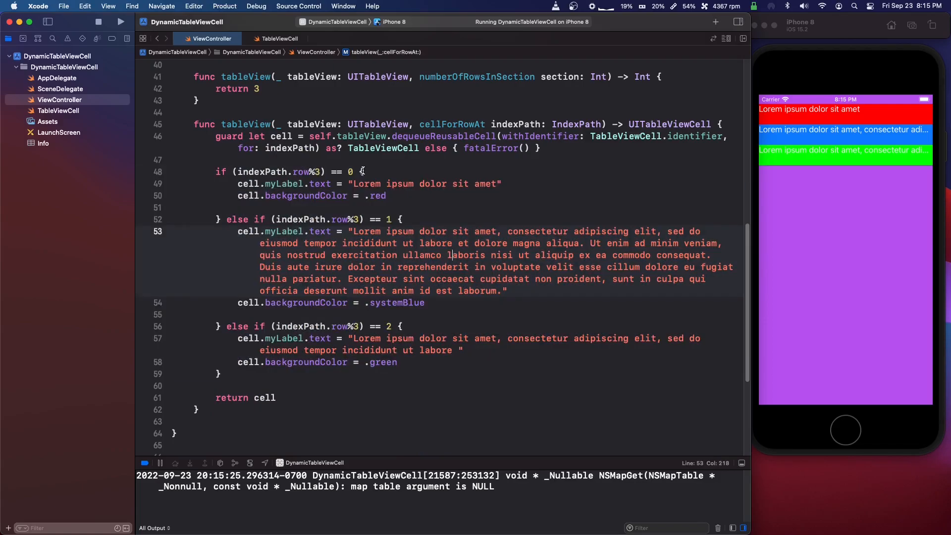
{"action": "double_click", "coordinate": [400, 183]}
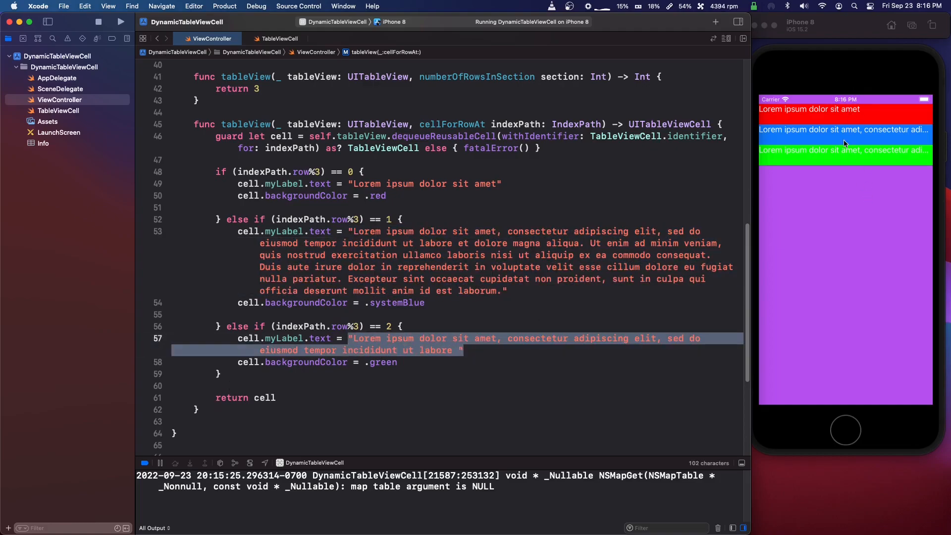
Step: Open TableViewCell.swift to view the commented line limit and bottom constraint
{"action": "scroll", "scroll_direction": "down", "scroll_amount": 3}
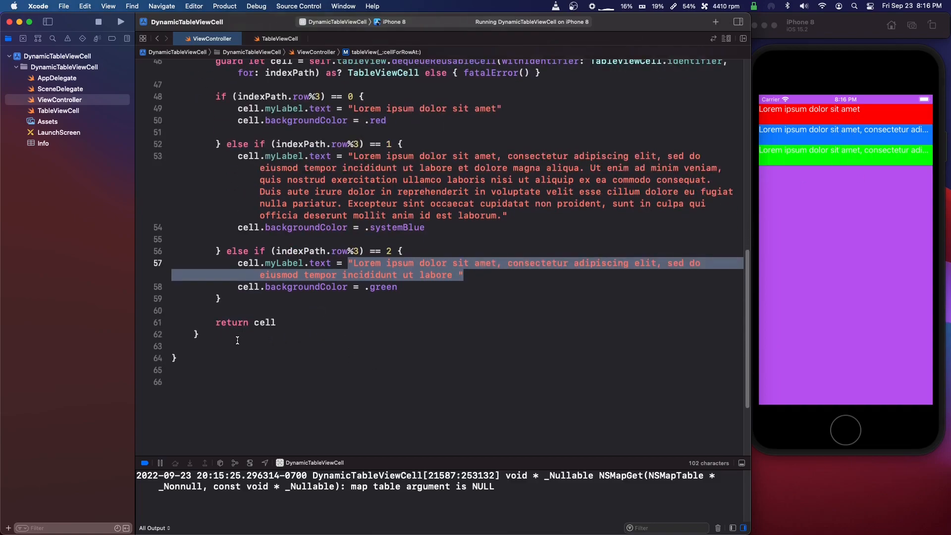
{"action": "type", "text": "heightForRowAt indexPath: IndexPath) -> CGFloat {"}
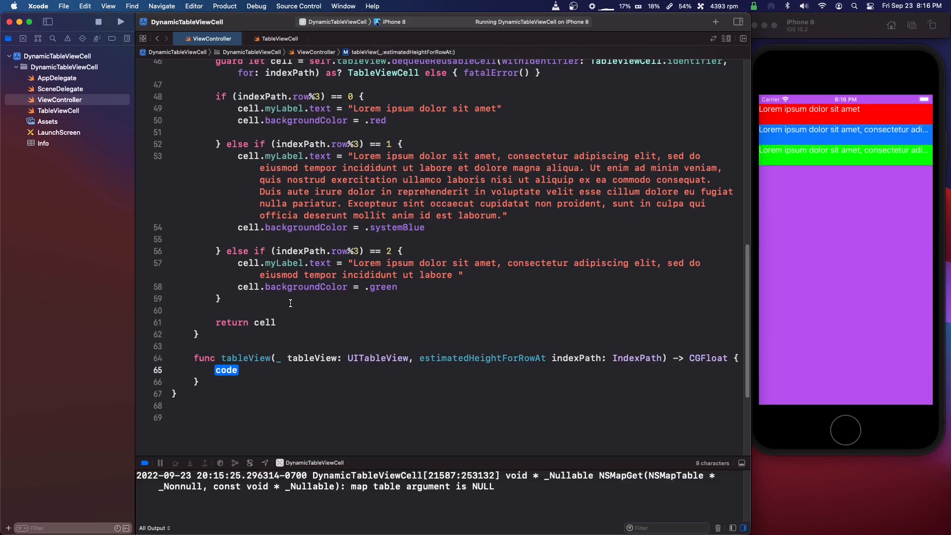
{"action": "mouse_move", "coordinate": [198, 295]}
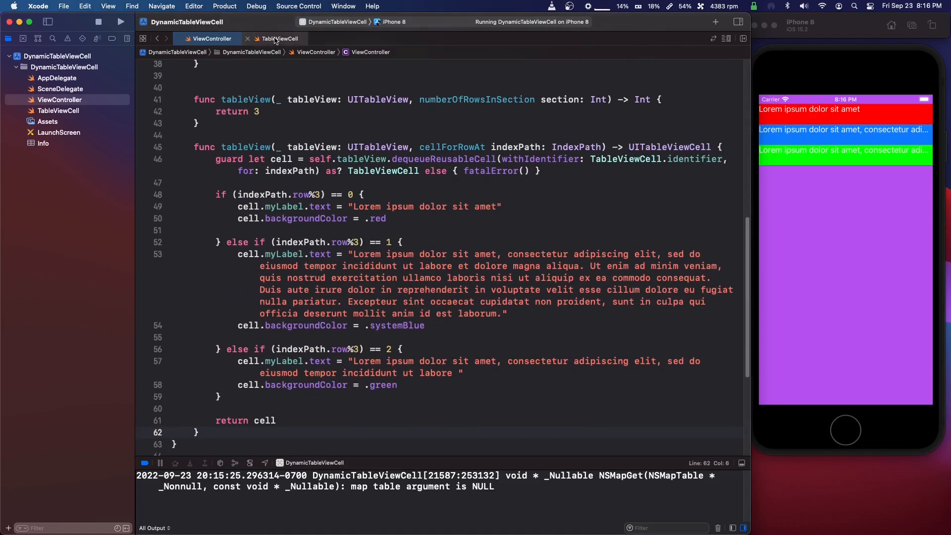
{"action": "left_click", "coordinate": [281, 38]}
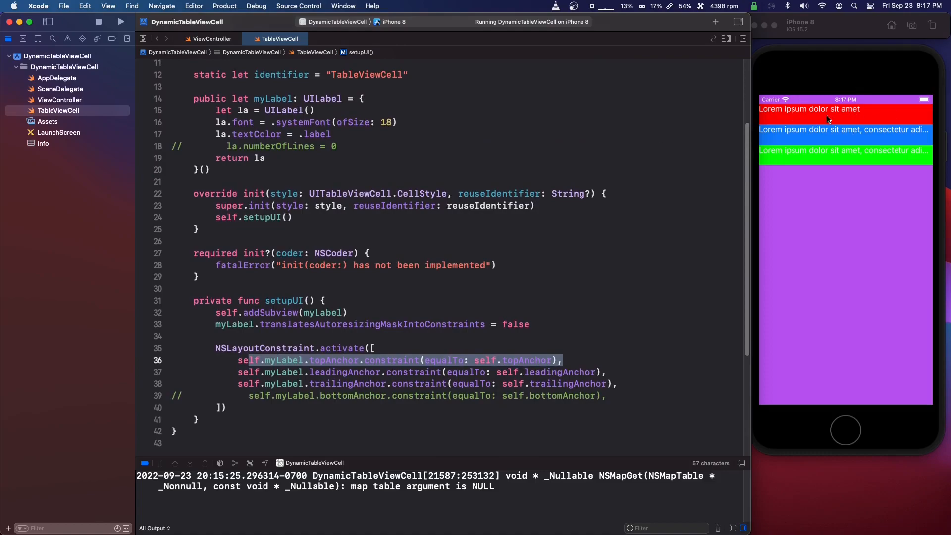
{"action": "mouse_move", "coordinate": [775, 206]}
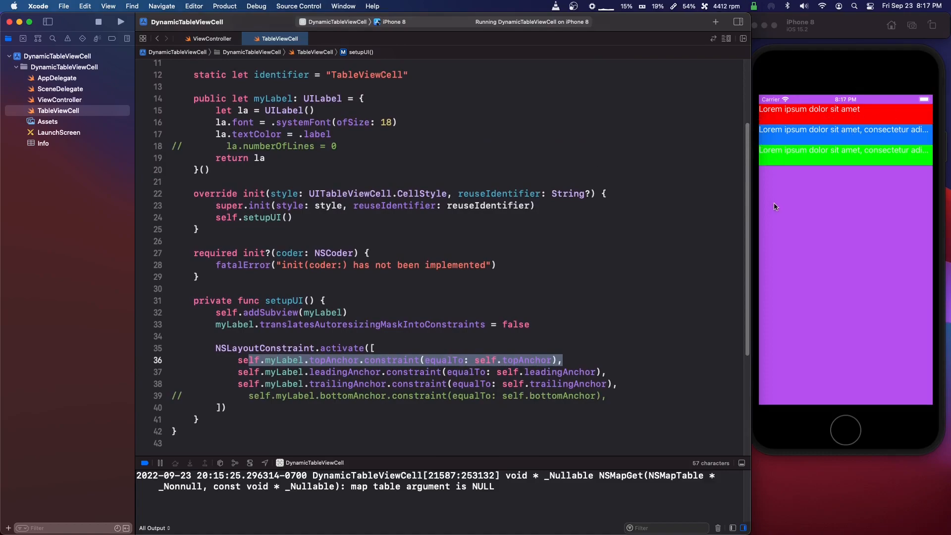
{"action": "mouse_move", "coordinate": [789, 216]}
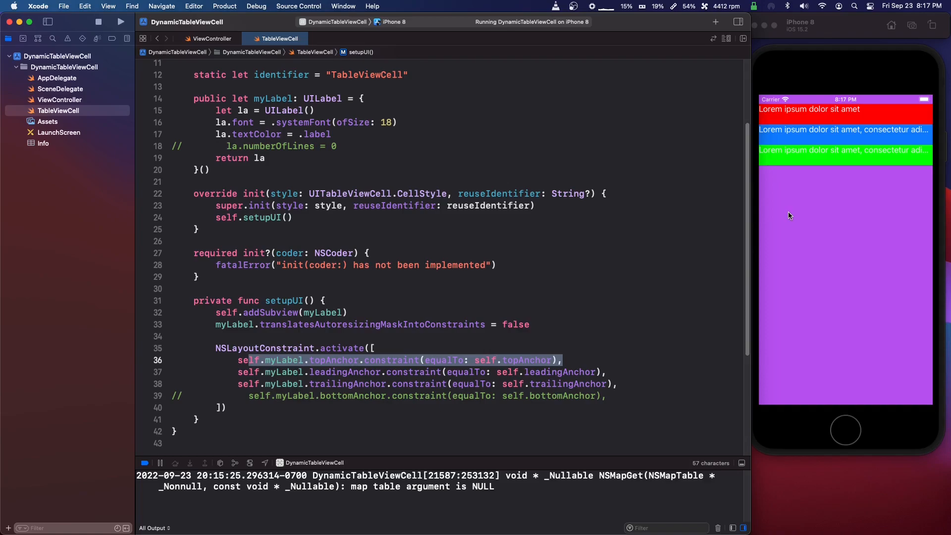
{"action": "mouse_move", "coordinate": [878, 220]}
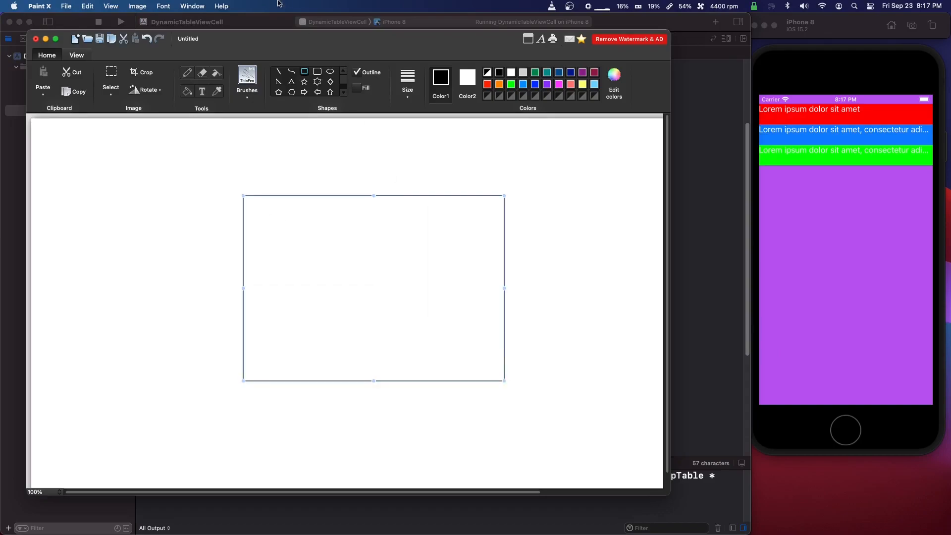
Step: Type 'asdf' in the box and draw lines linking box top, text, star and bottom
{"action": "type", "text": "asdfasdfasdfasdfasdfasdfasdfasd"}
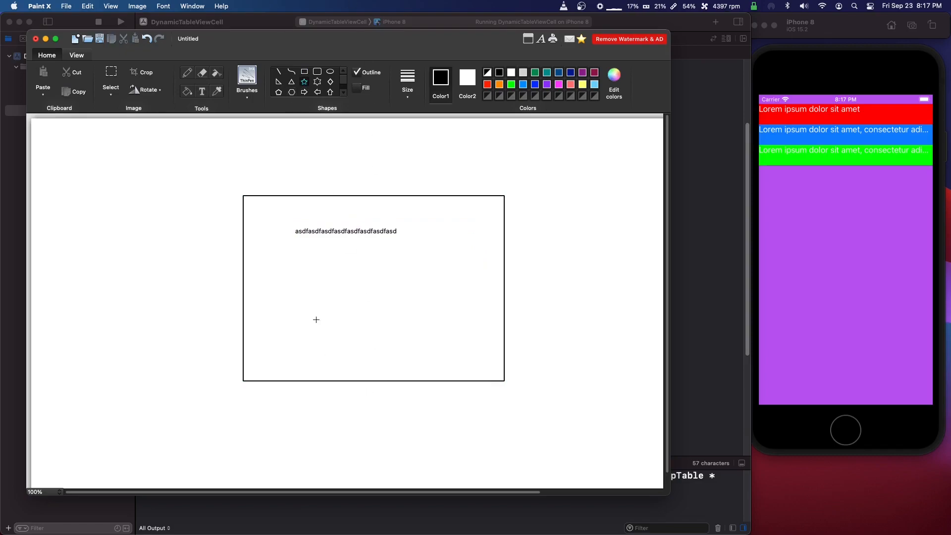
{"action": "left_click_drag", "start_coordinate": [302, 272], "coordinate": [397, 355]}
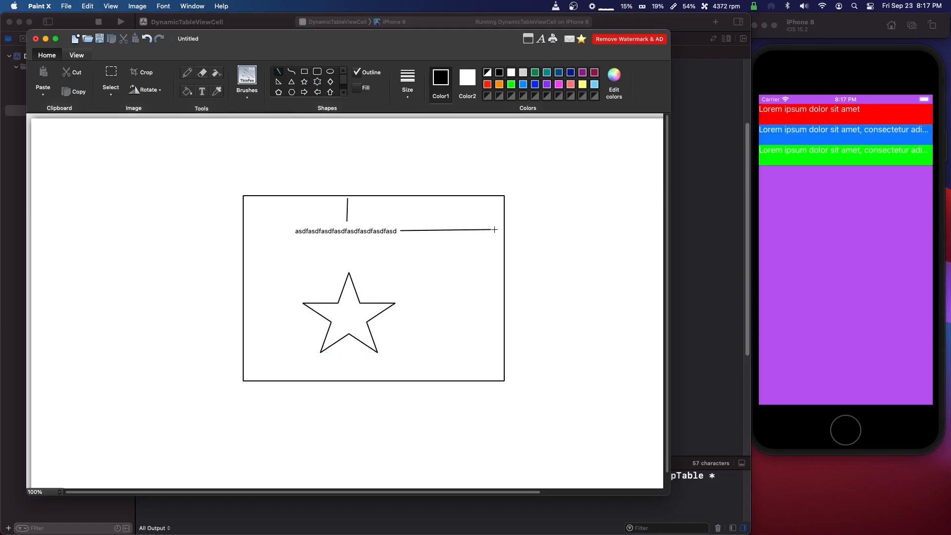
{"action": "left_click_drag", "start_coordinate": [494, 230], "coordinate": [248, 232]}
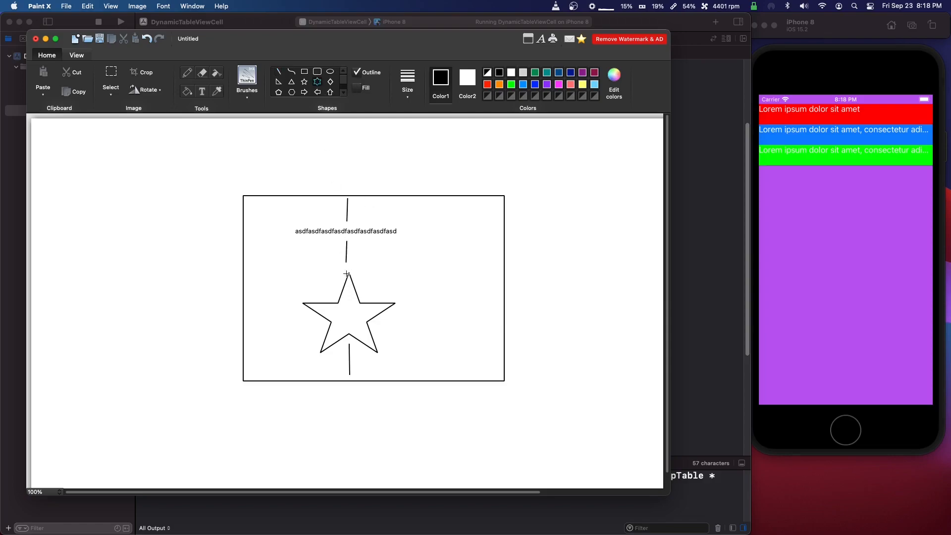
{"action": "left_click_drag", "start_coordinate": [335, 270], "coordinate": [369, 302]}
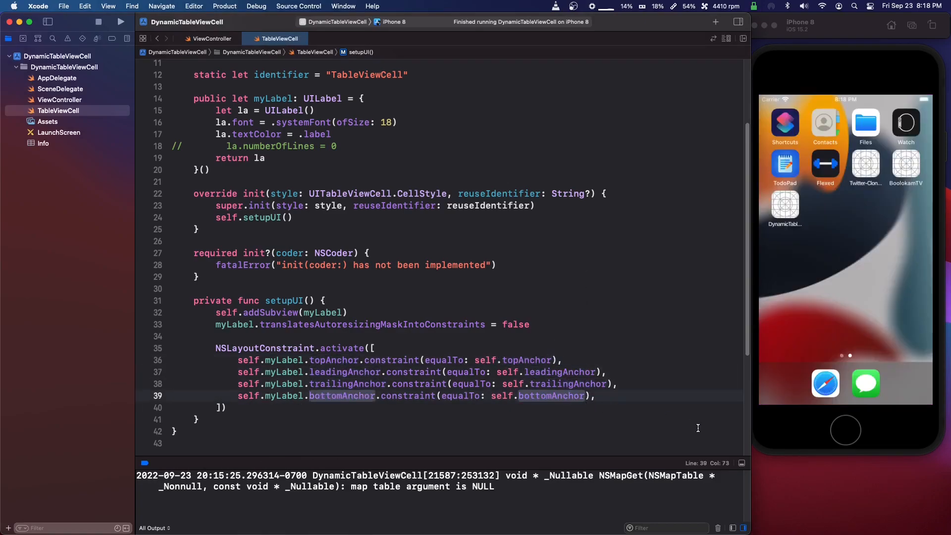
Step: Re-enable numberOfLines = 0 and the label's bottom anchor, rerun, and move to ViewController
{"action": "left_click", "coordinate": [120, 21]}
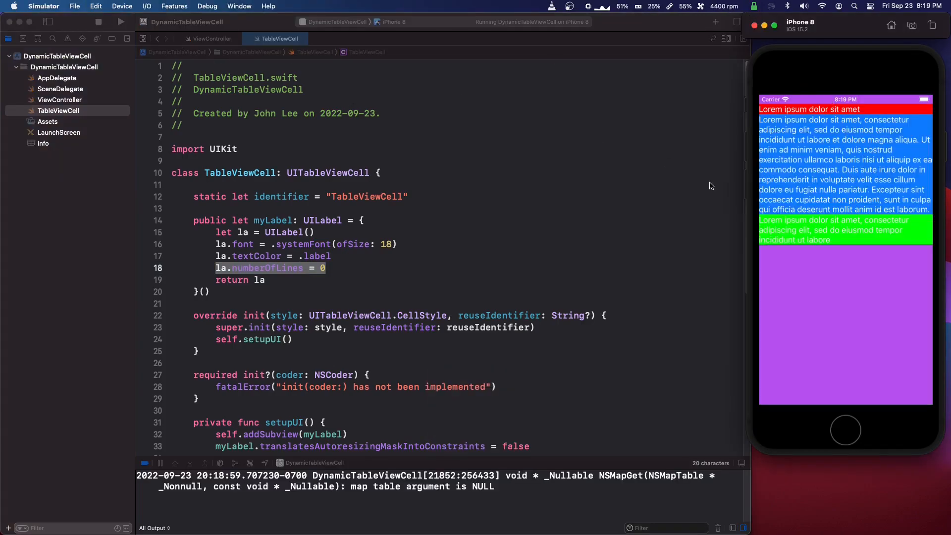
{"action": "left_click", "coordinate": [211, 38]}
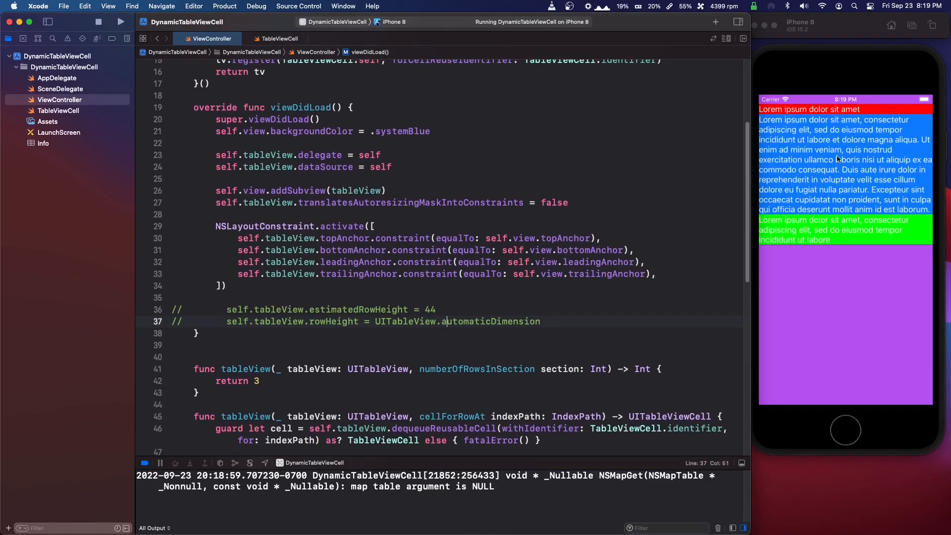
Step: Uncomment the estimatedRowHeight and rowHeight lines in viewDidLoad with Cmd+/
{"action": "left_click", "coordinate": [461, 322]}
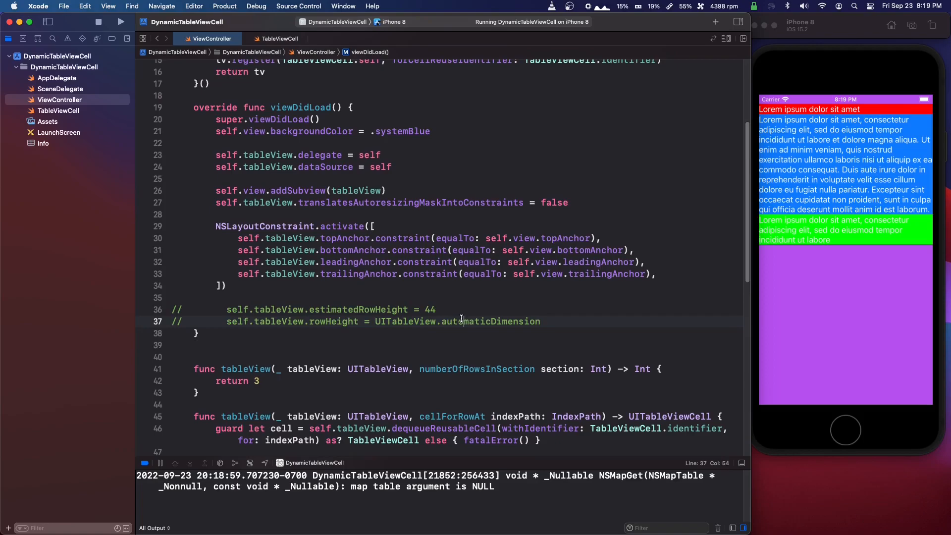
{"action": "key", "text": "cmd+/"}
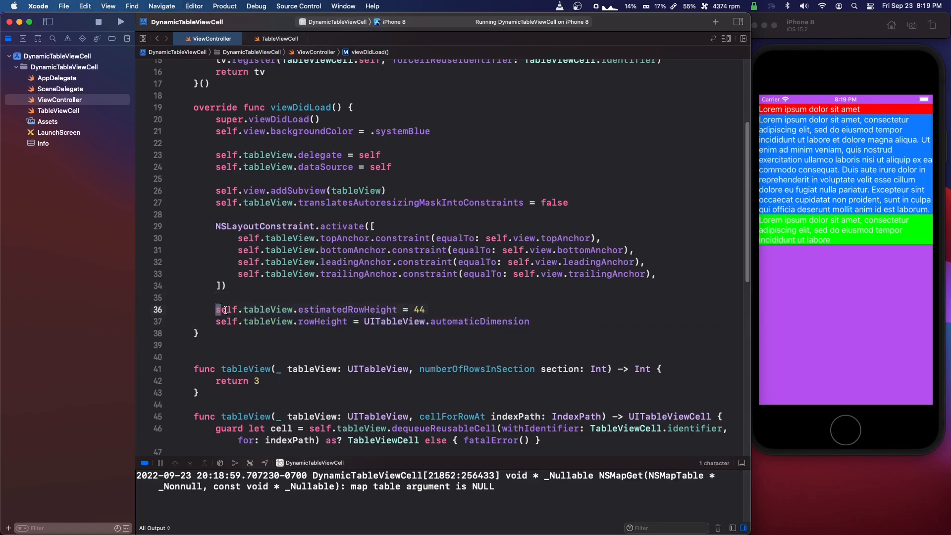
{"action": "triple_click", "coordinate": [306, 309]}
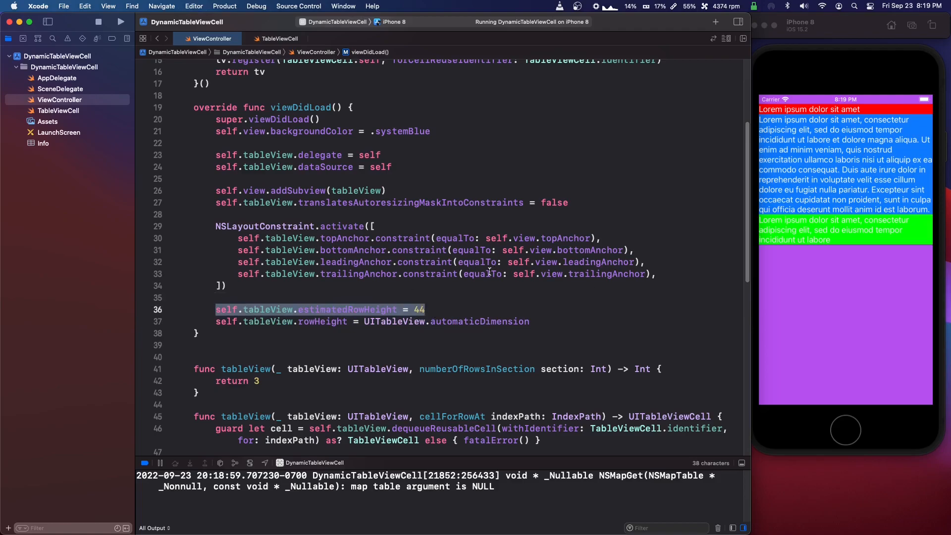
Step: Highlight the estimated height value 44 and UITableView.automaticDimension
{"action": "left_click", "coordinate": [425, 309]}
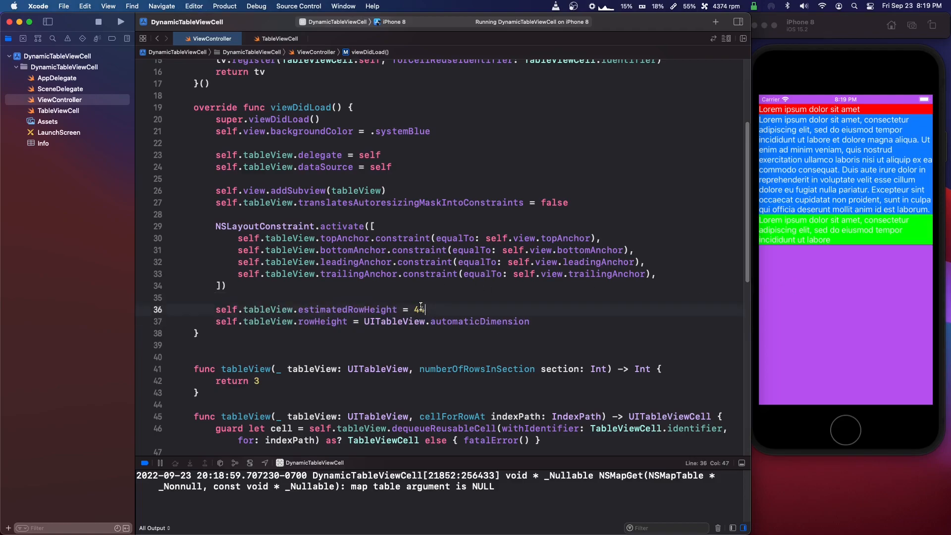
{"action": "double_click", "coordinate": [417, 309]}
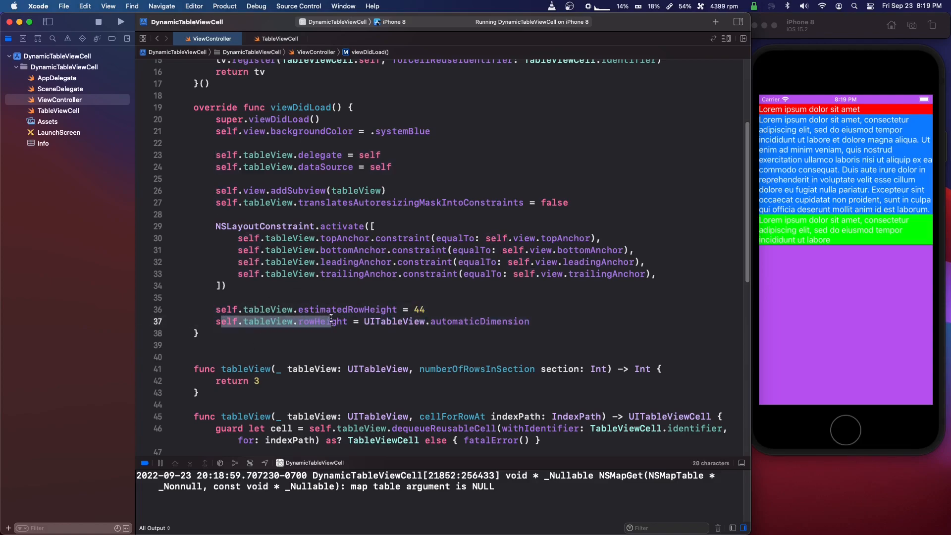
{"action": "left_click", "coordinate": [394, 322]}
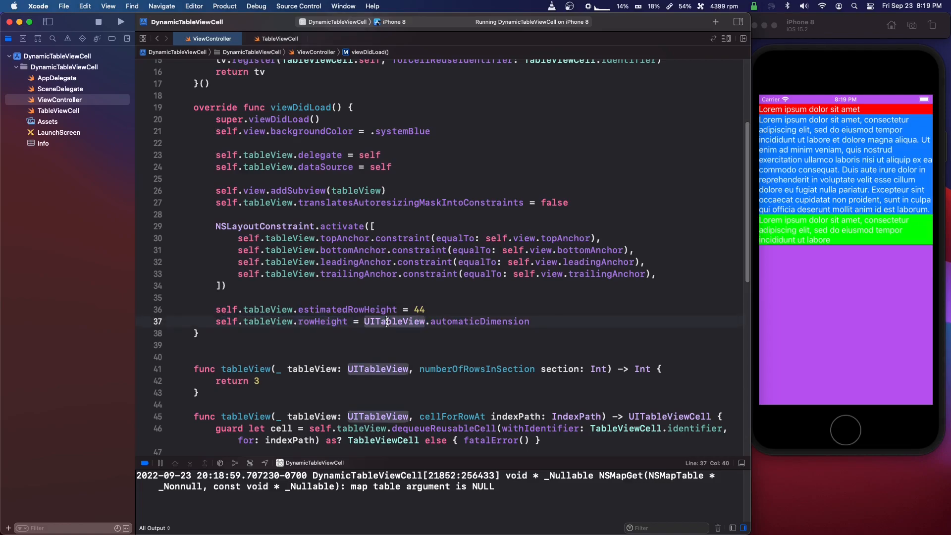
{"action": "double_click", "coordinate": [479, 321]}
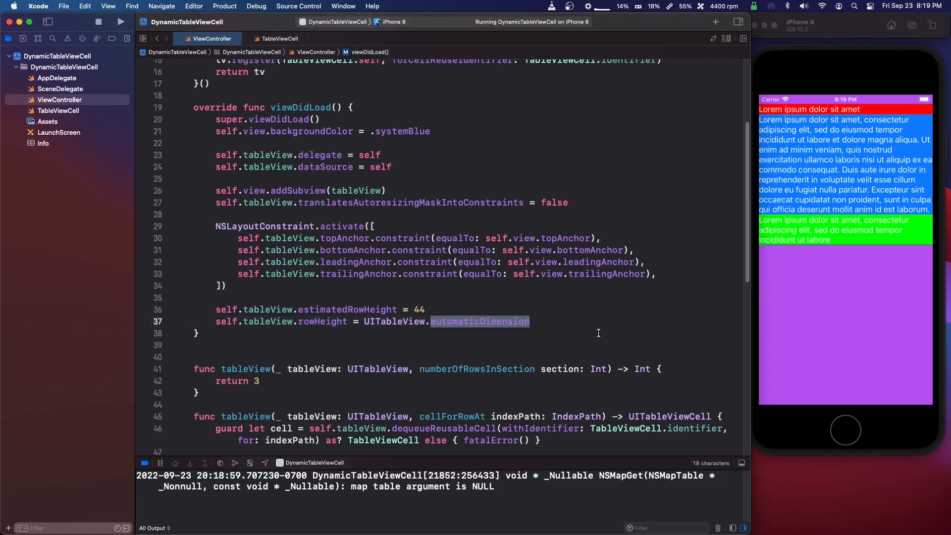
{"action": "double_click", "coordinate": [419, 309]}
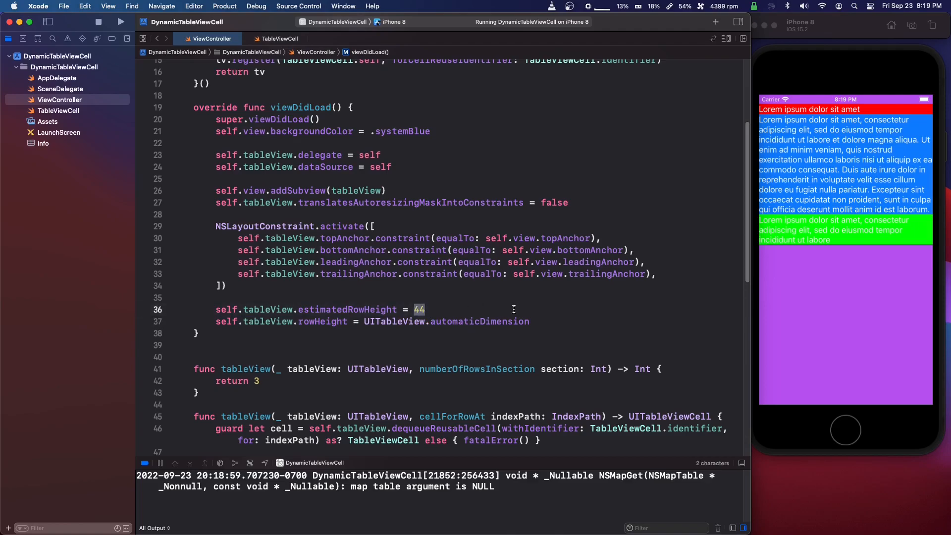